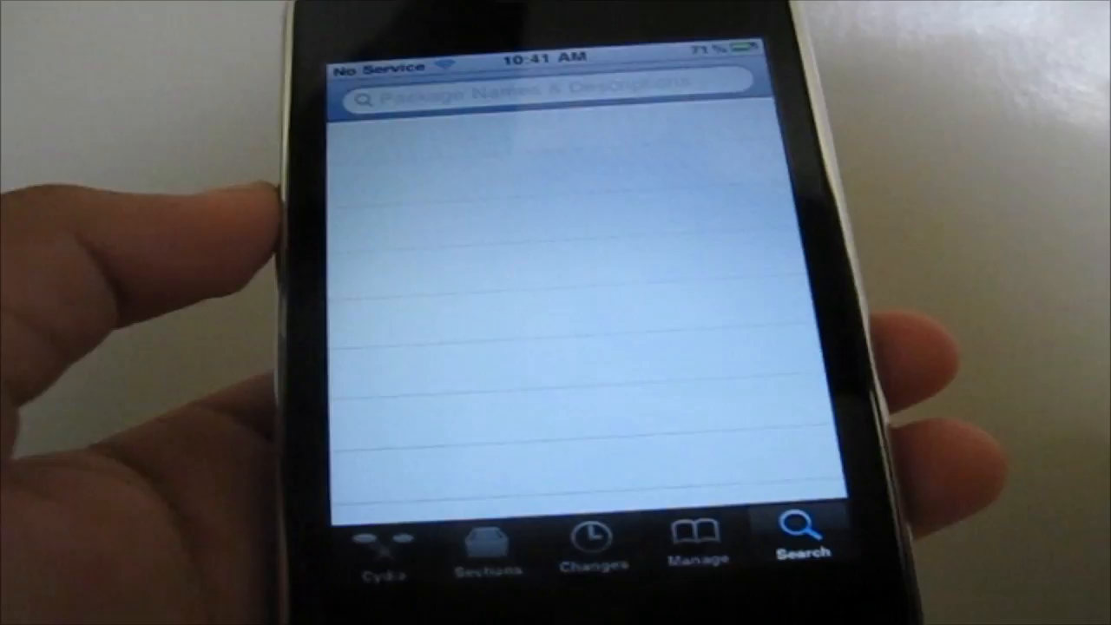
Step: Search Cydia for 'ultrasn0w' and open its 0.93 Details page
{"action": "left_click", "coordinate": [547, 95]}
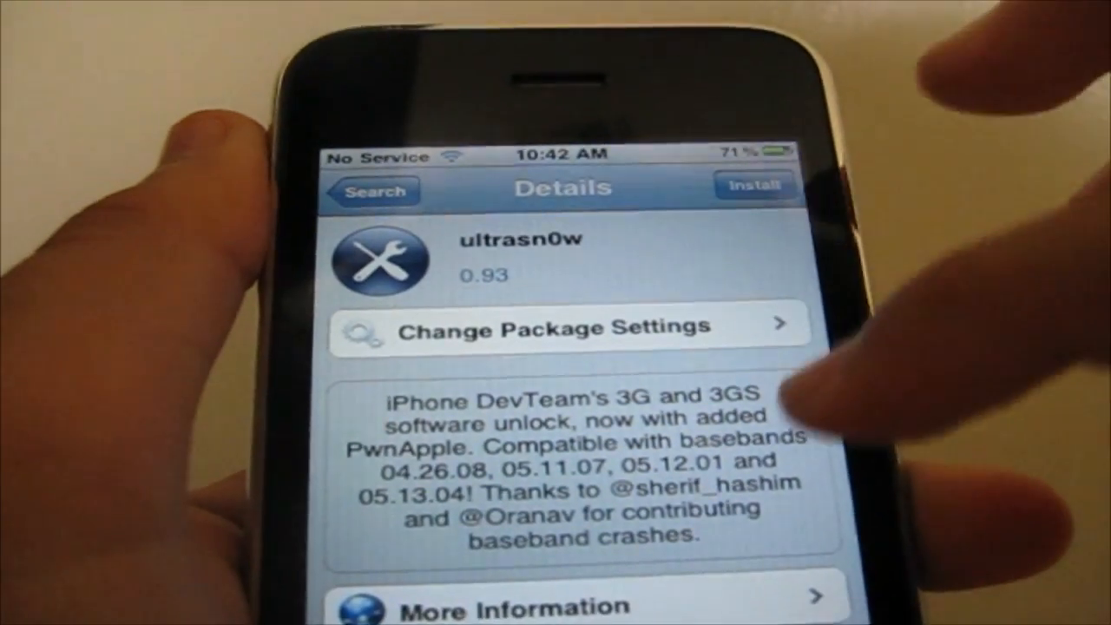
Step: Install and confirm the ultrasn0w 0.93 package, waiting for the Complete screen
{"action": "left_click", "coordinate": [754, 187]}
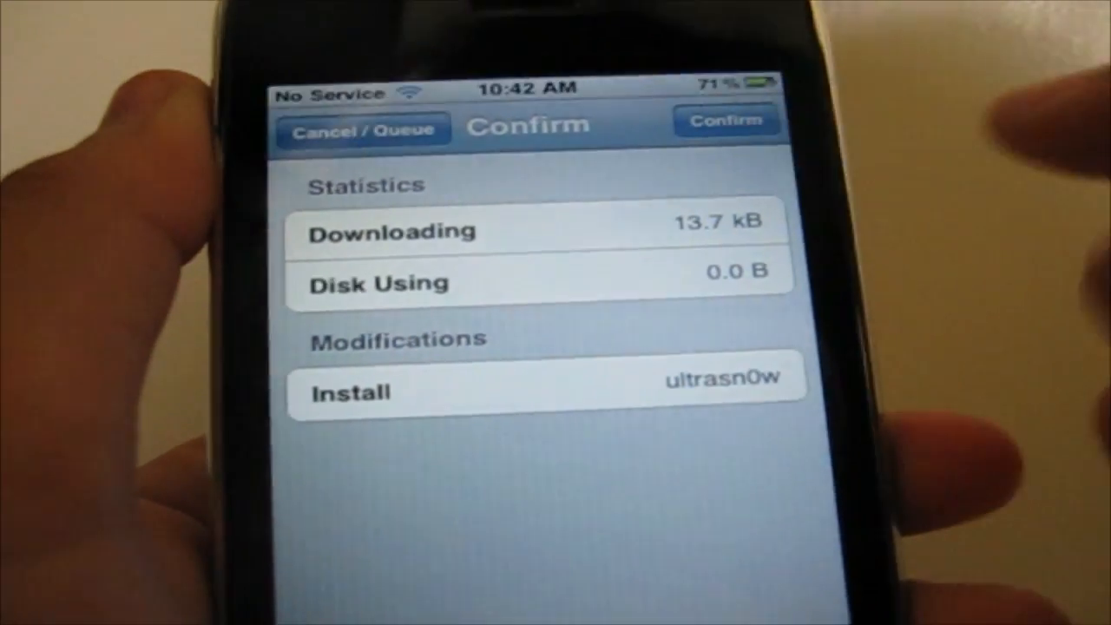
{"action": "left_click", "coordinate": [726, 119]}
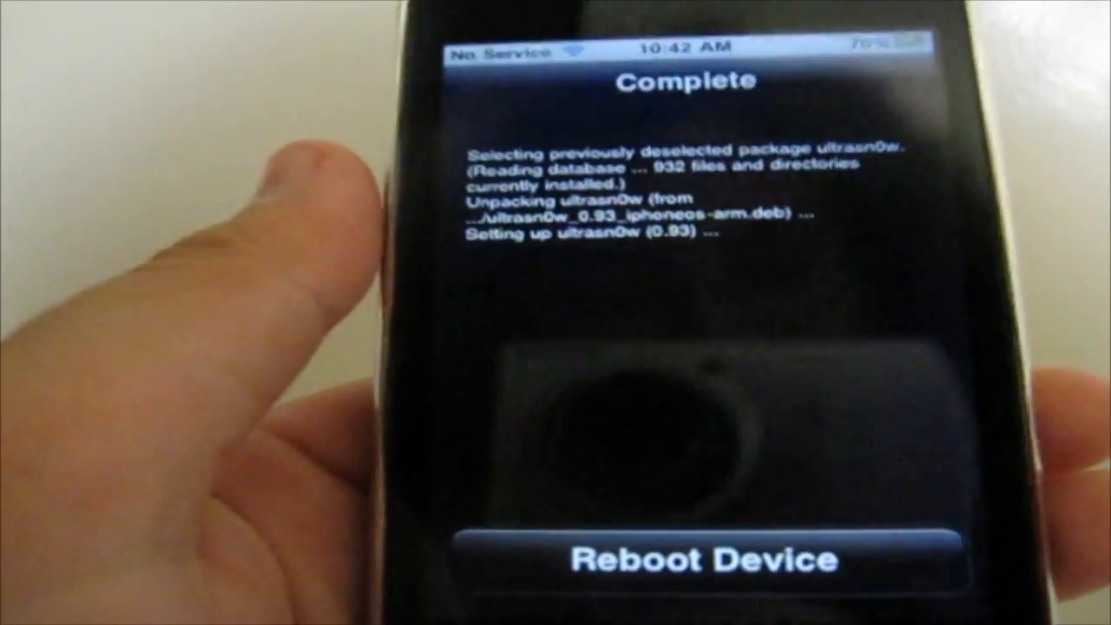
Step: Reboot the iPhone from the Complete screen after the ultrasn0w install
{"action": "left_click", "coordinate": [681, 559]}
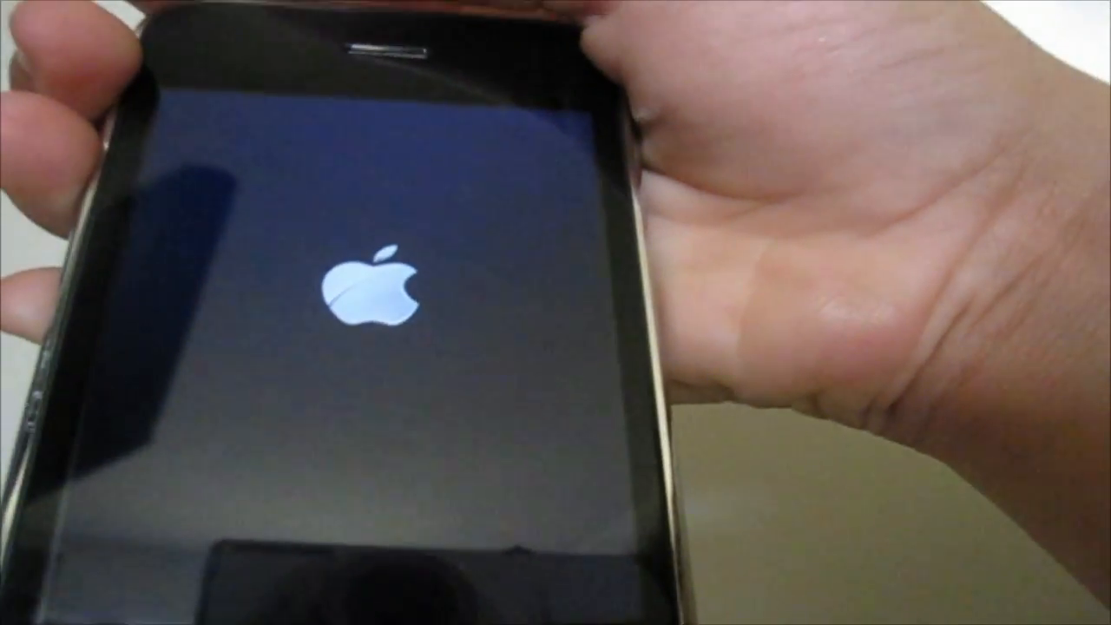